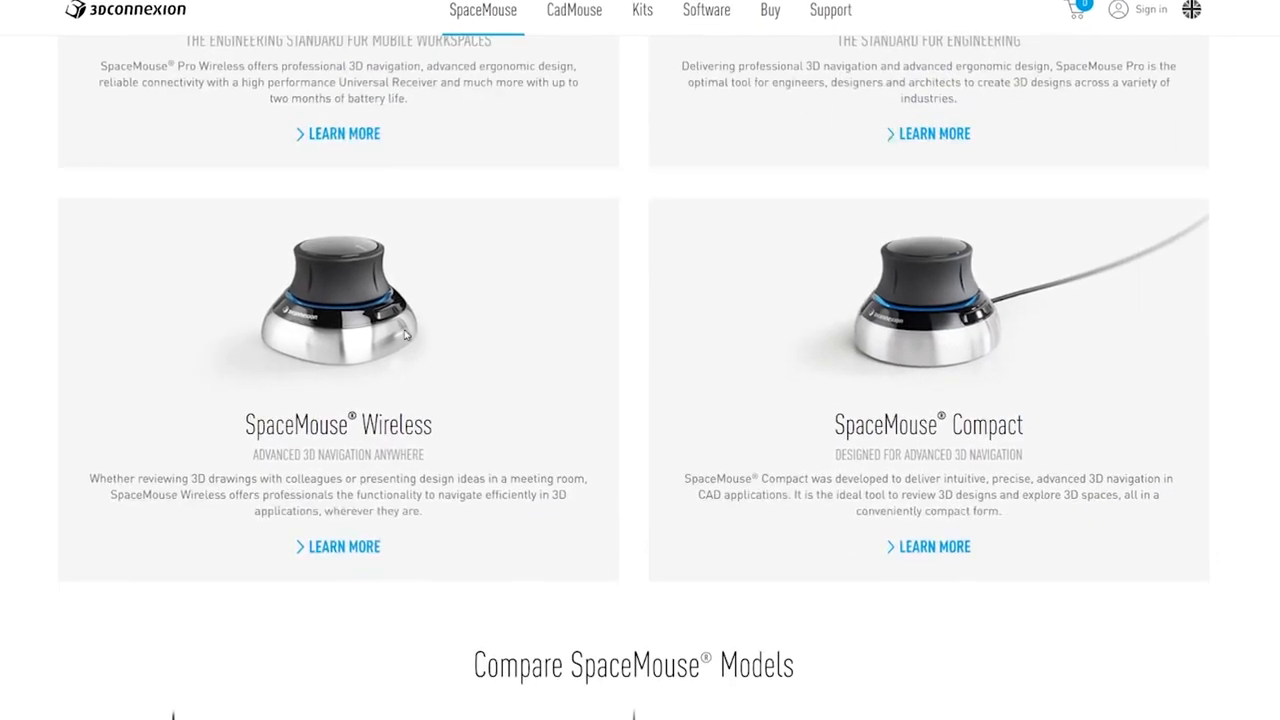
- Browse the SpaceMouse lineup and view more details on the SpaceMouse Wireless
scroll(down, 3)
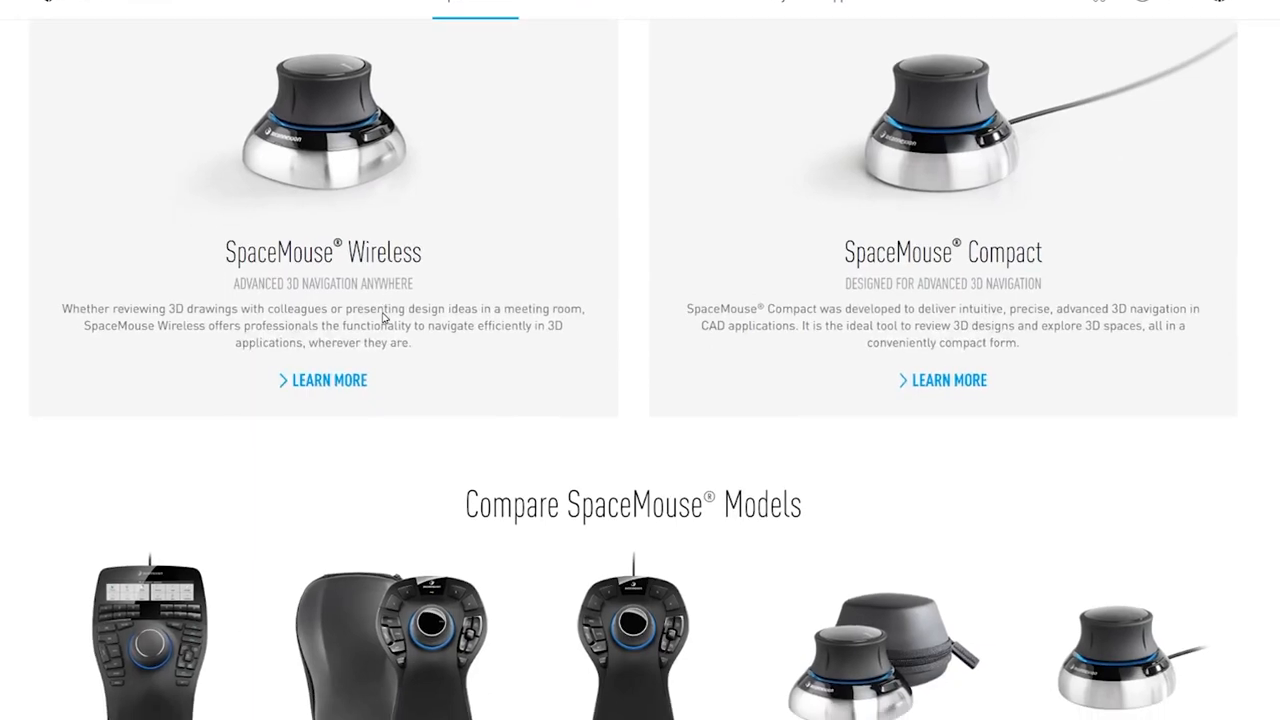
scroll(down, 3)
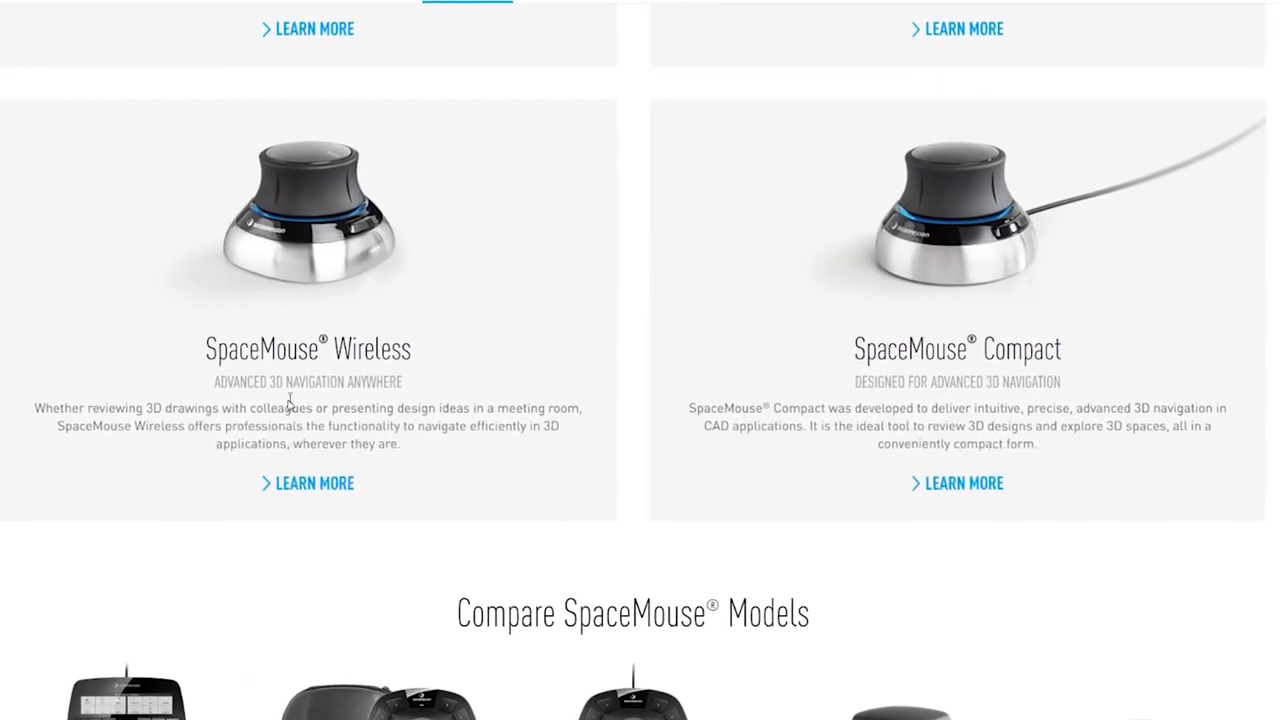
scroll(down, 3)
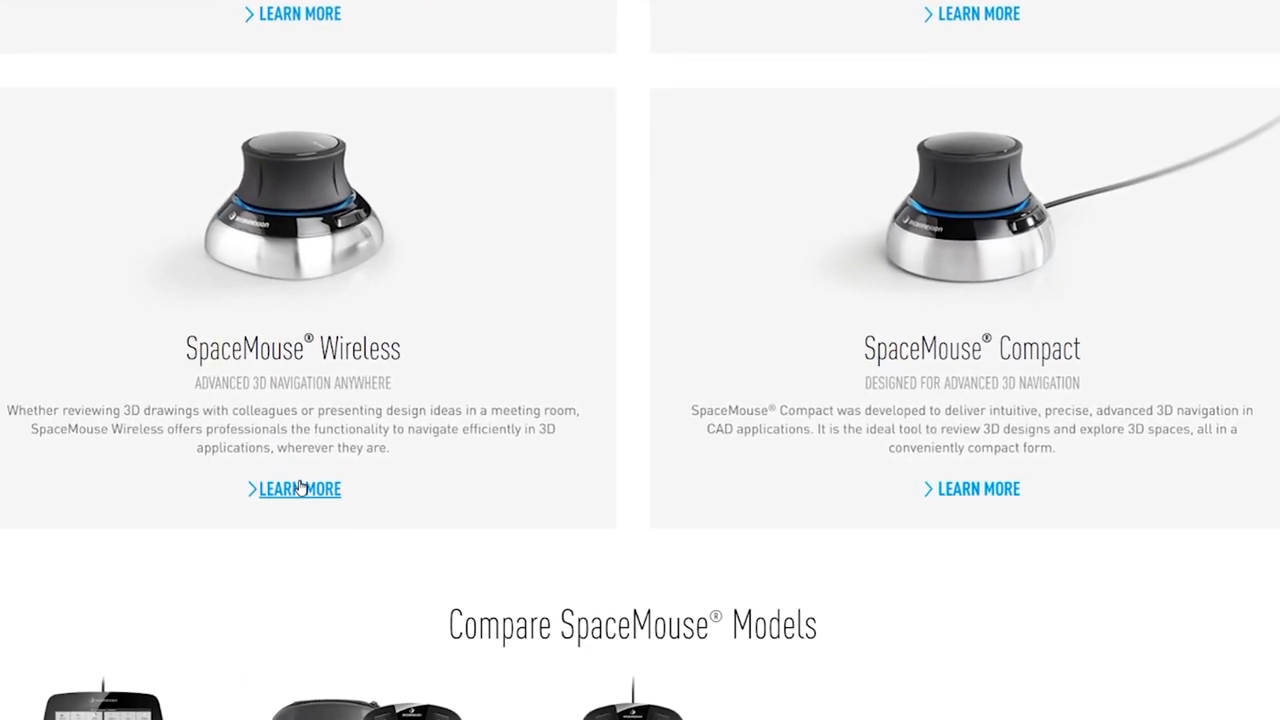
click(300, 488)
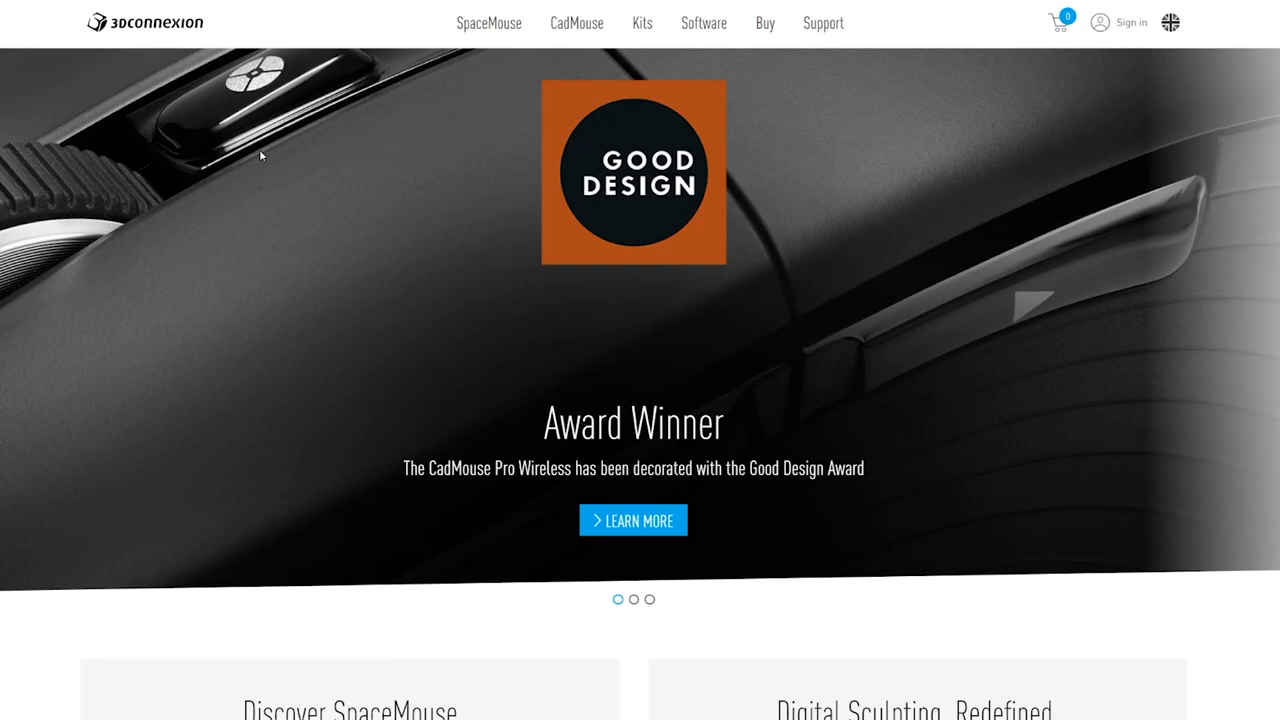
mouse_move(364, 244)
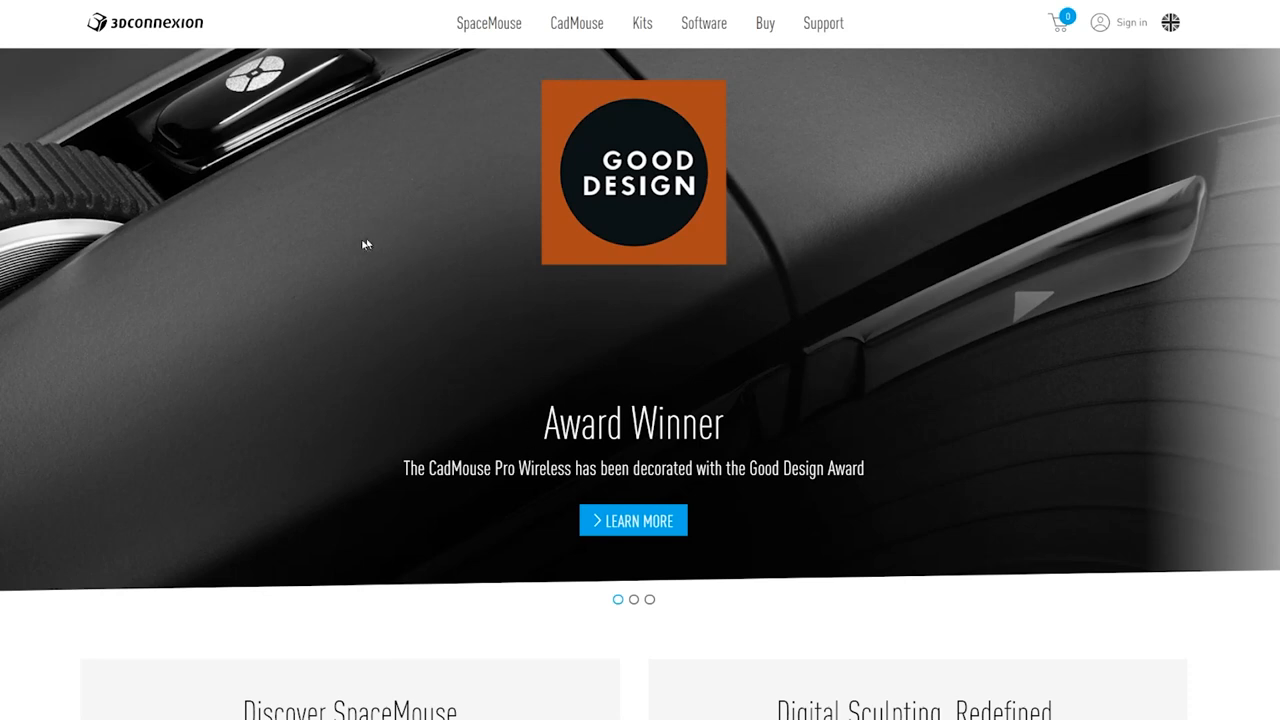
- Go to the 3DxWare software page and expand the 3DxWare 10 downloads for Windows
click(704, 20)
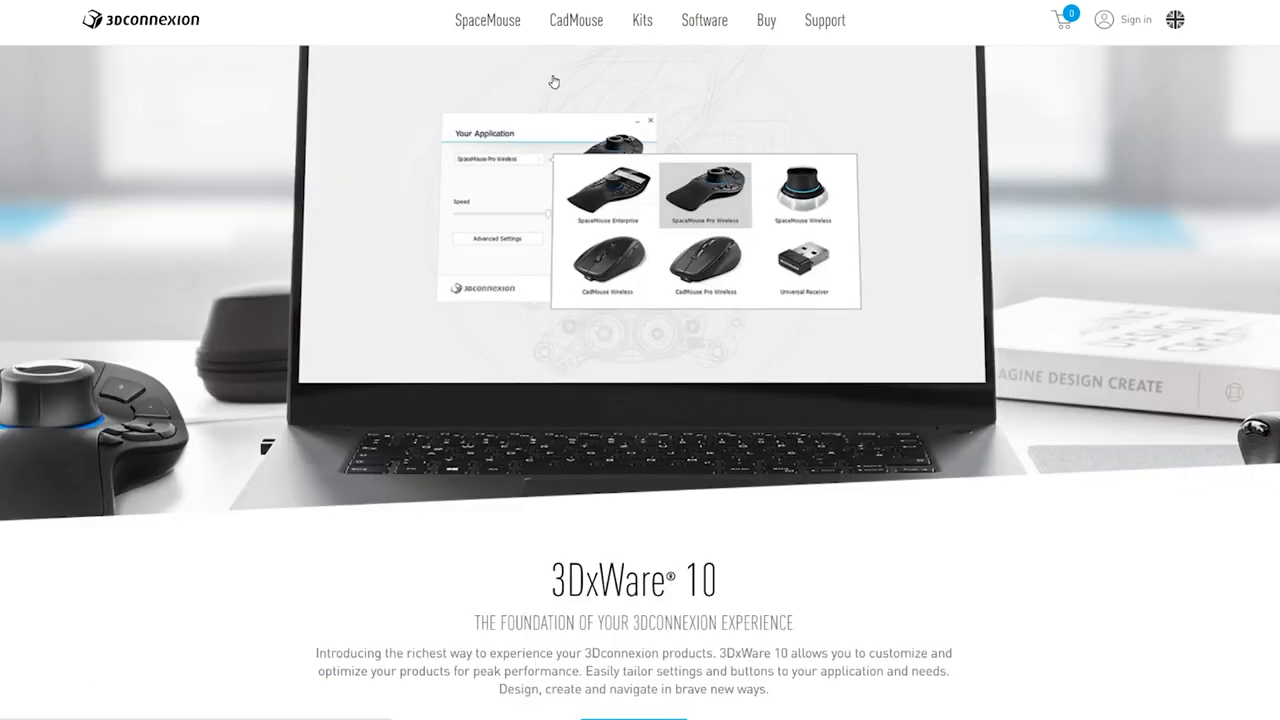
scroll(down, 3)
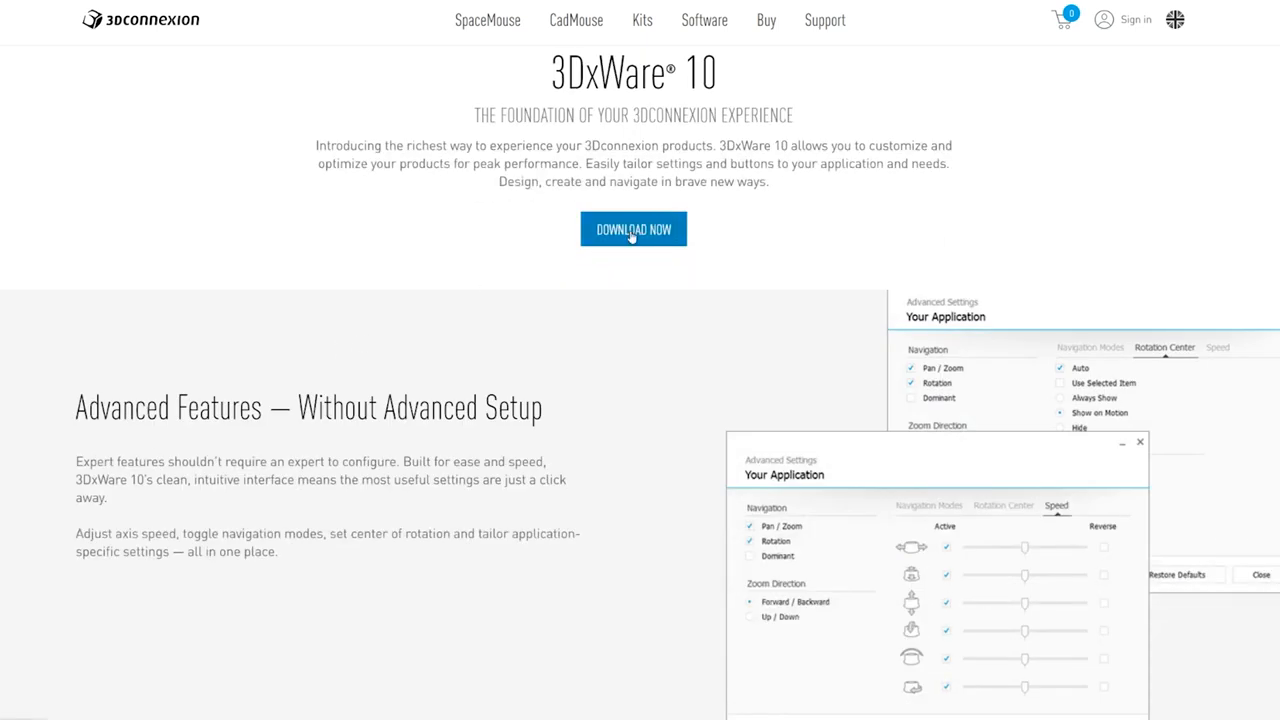
click(632, 228)
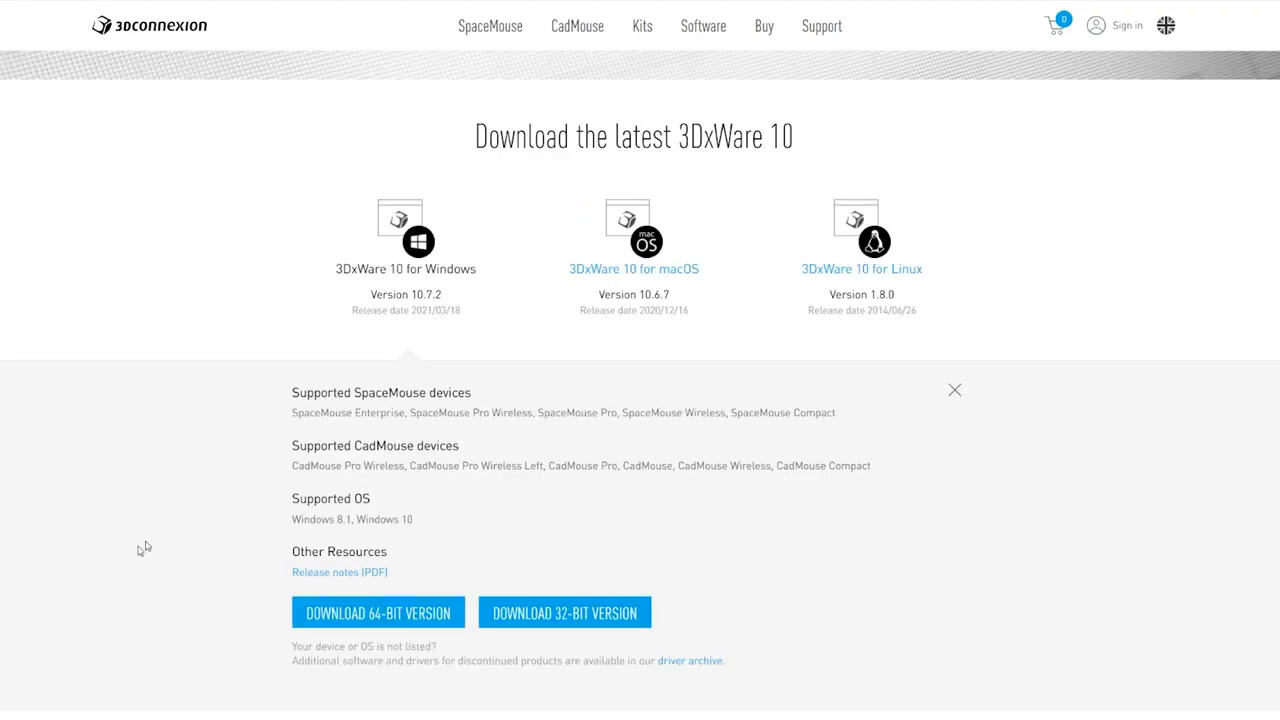
click(378, 612)
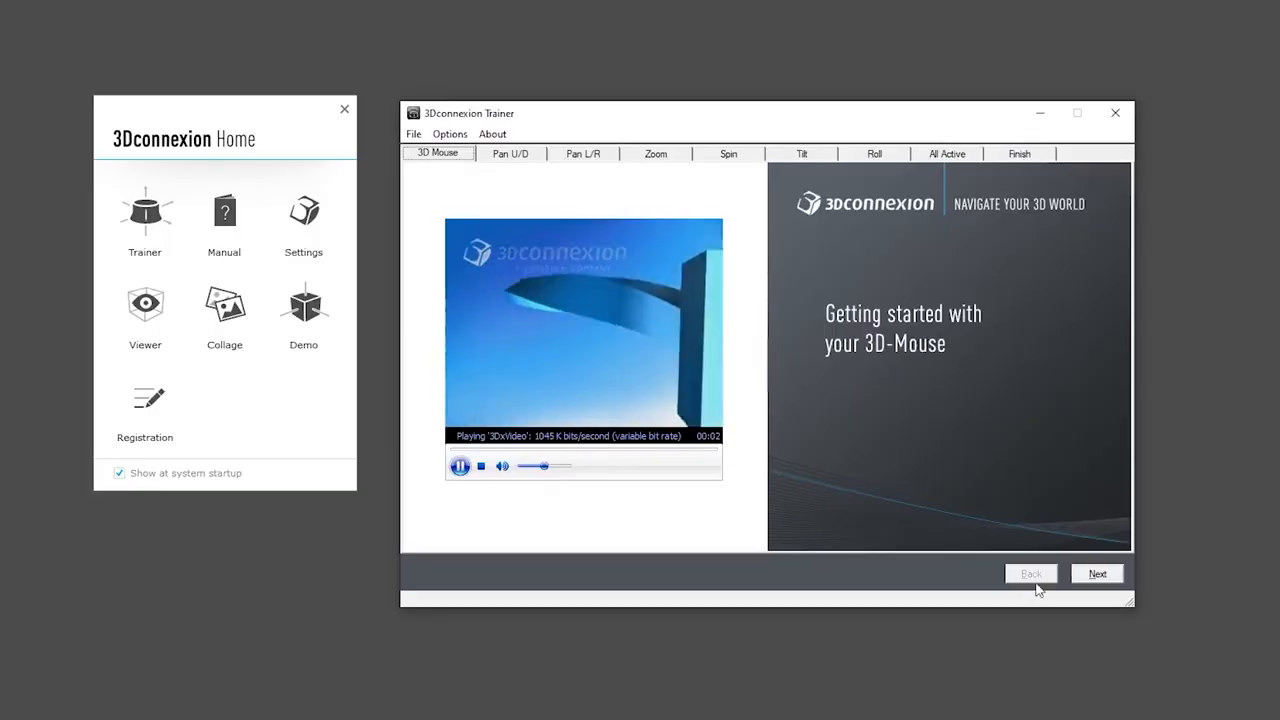
- Start the trainer, dismiss the motion hint, and step through the pan and zoom lessons
click(1096, 572)
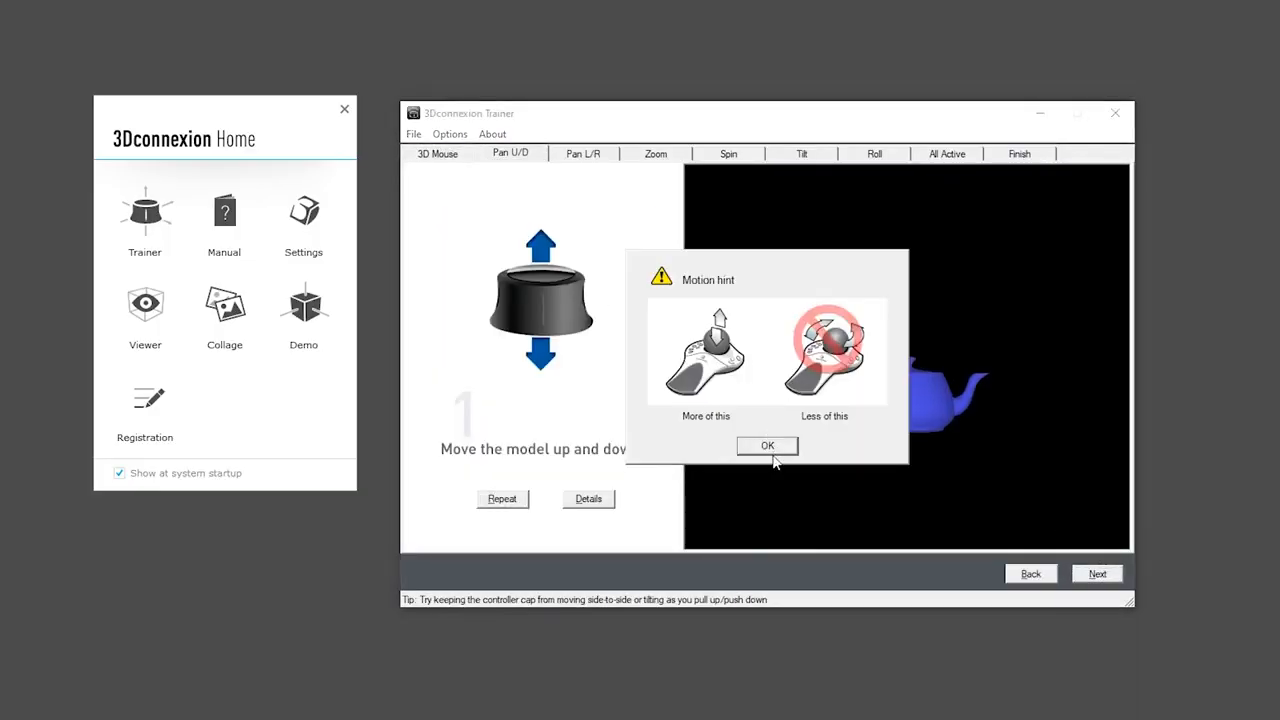
click(768, 444)
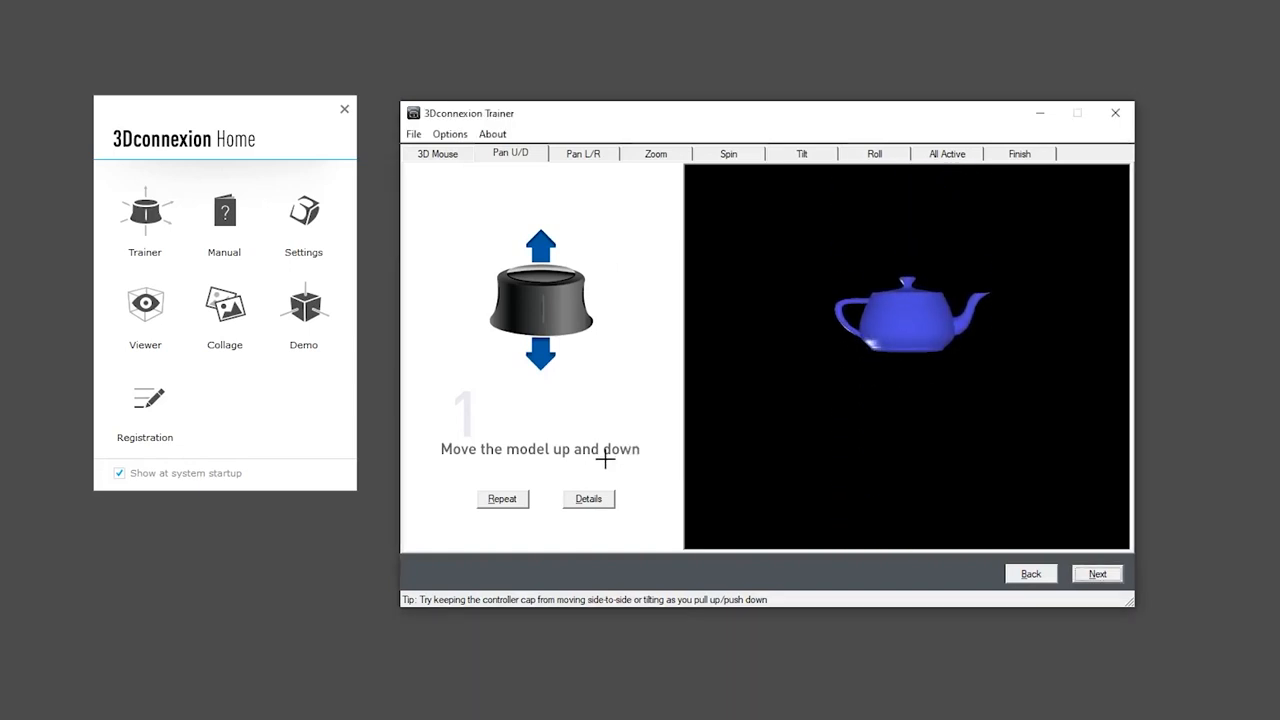
click(1096, 572)
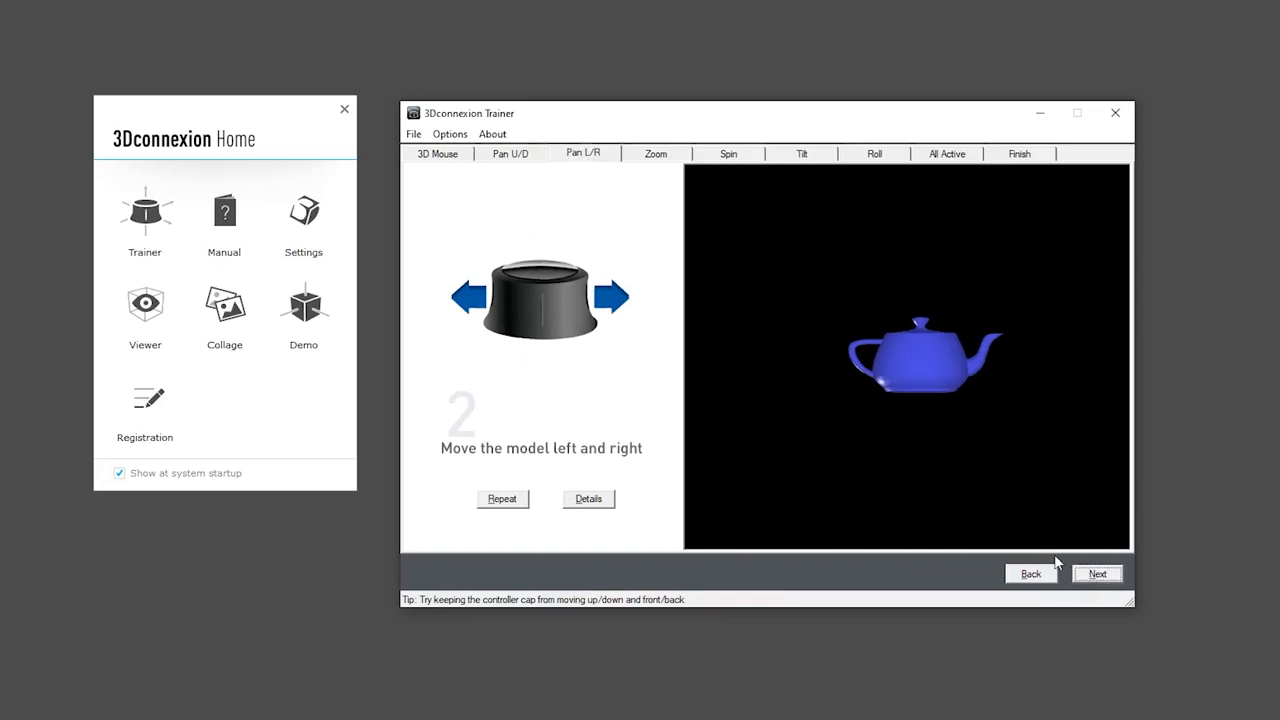
click(1096, 572)
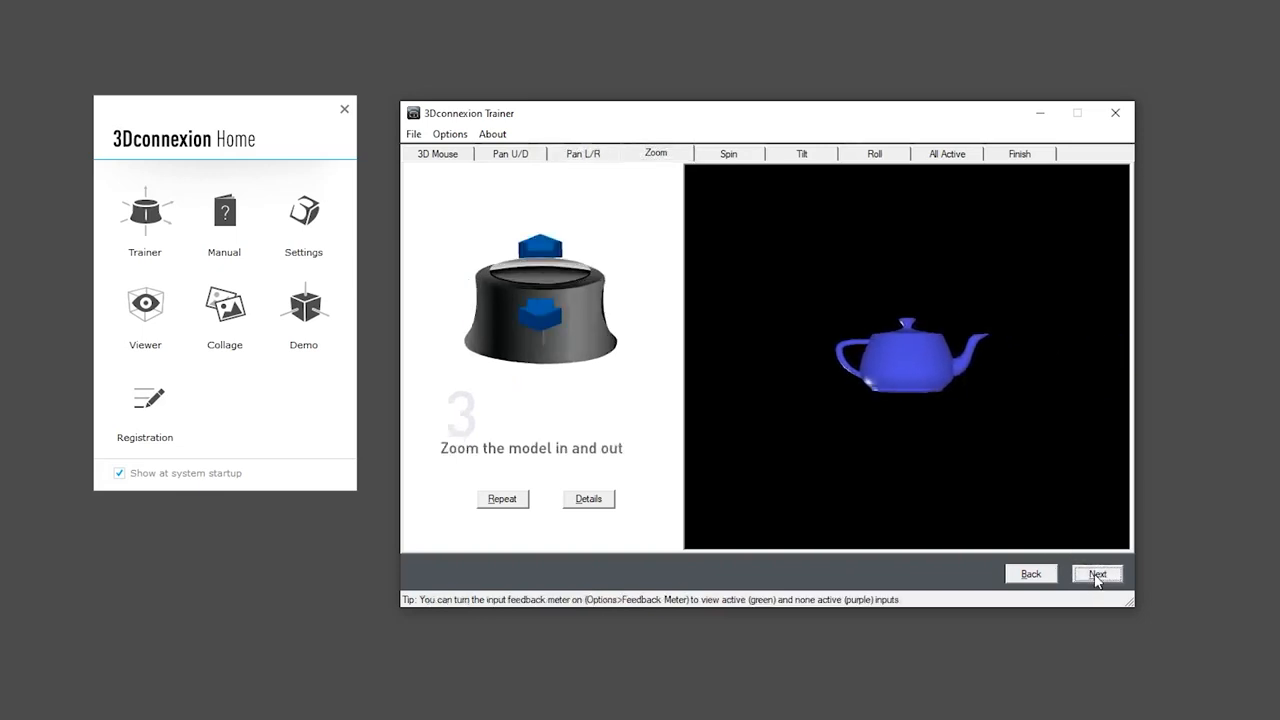
- Advance through the spin (Y), tilt (X) and roll (Z) rotation lessons to the next one
click(1096, 572)
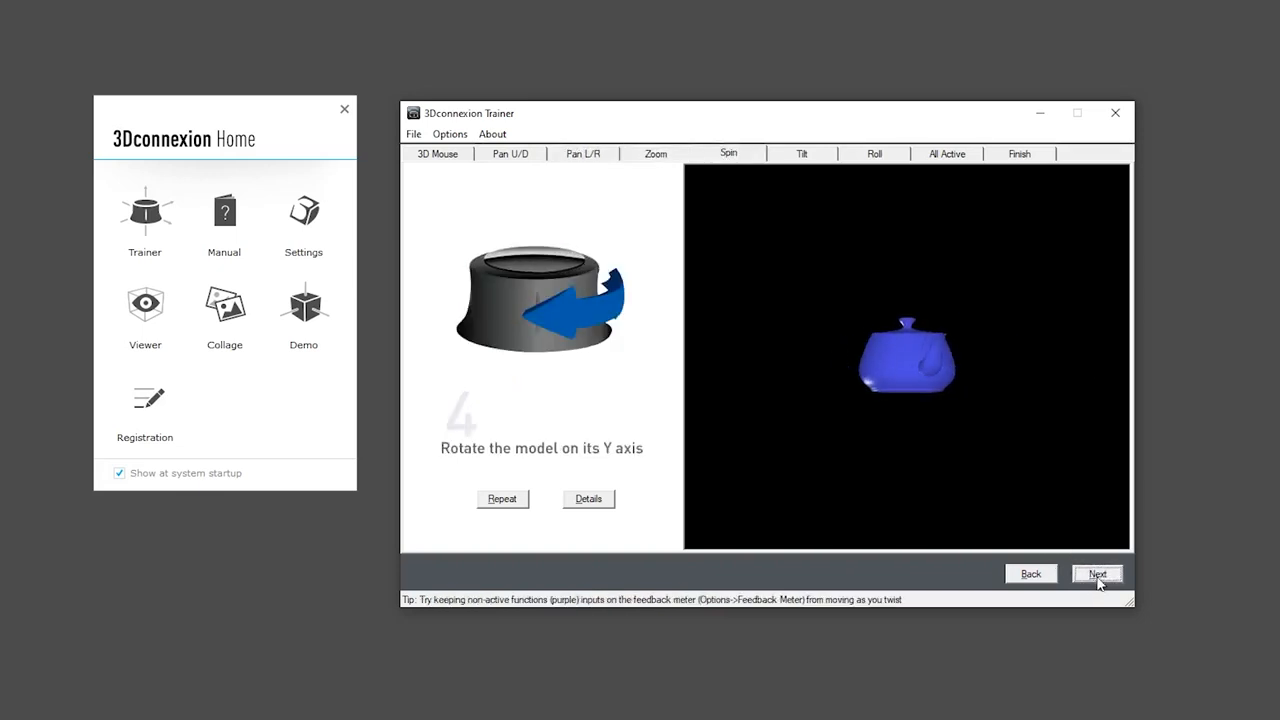
click(1096, 572)
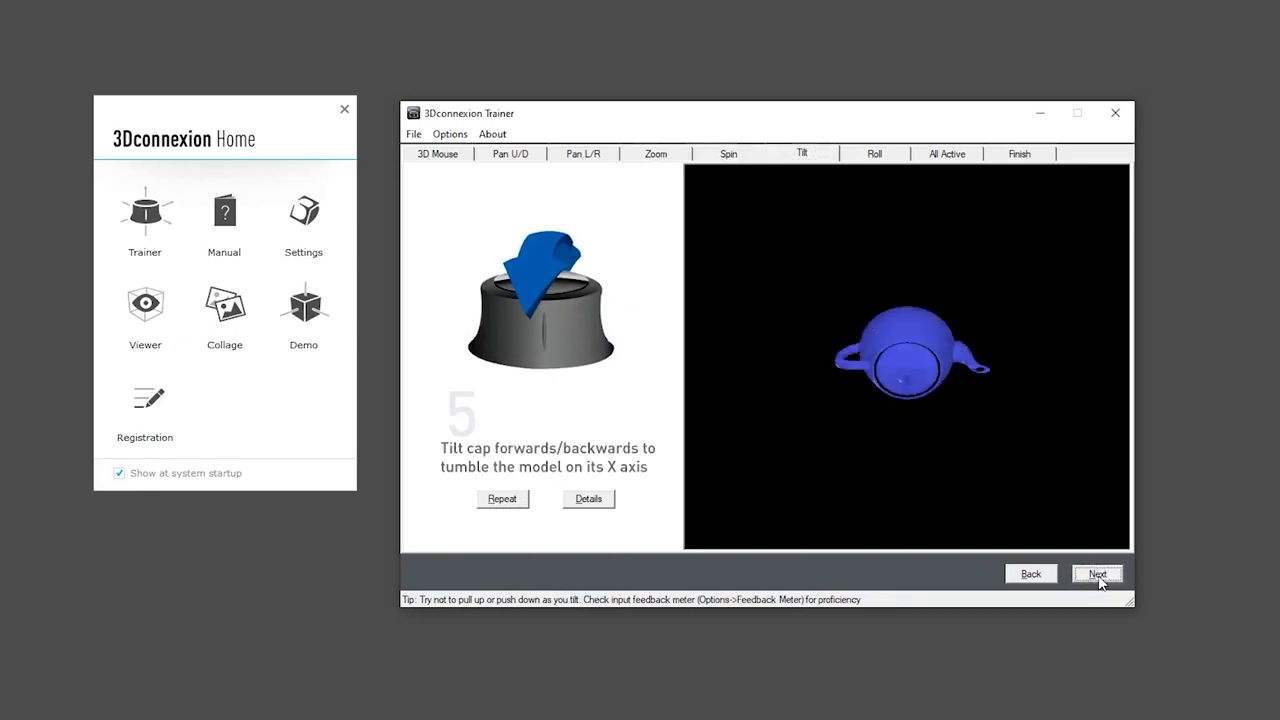
click(1096, 572)
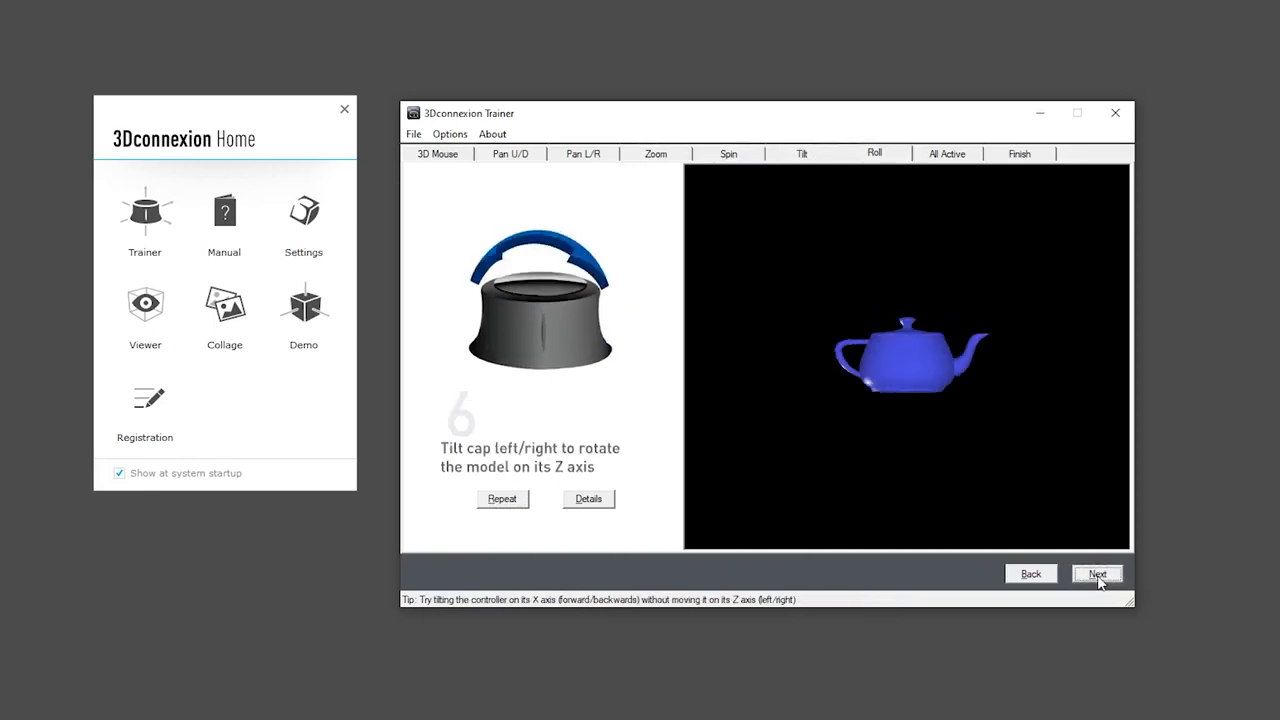
click(1096, 572)
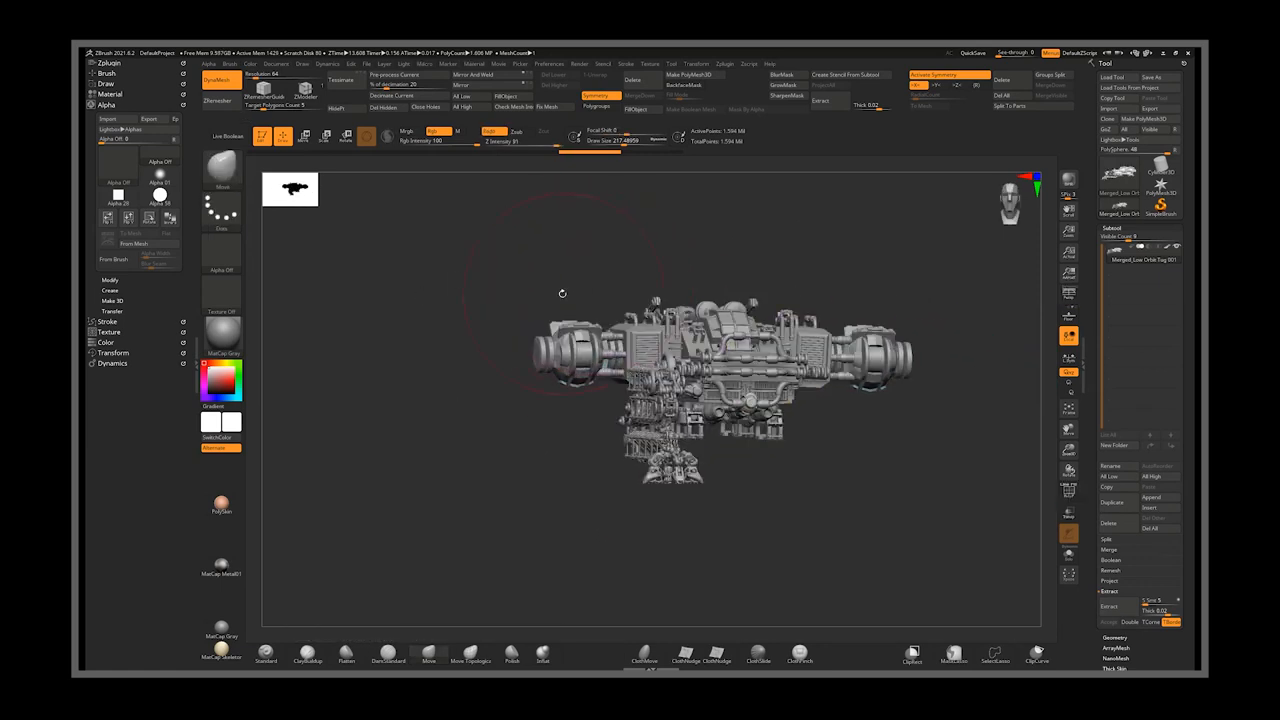
- Rotate the mechanical vehicle model to view it from two new angles
drag(562, 292, 516, 288)
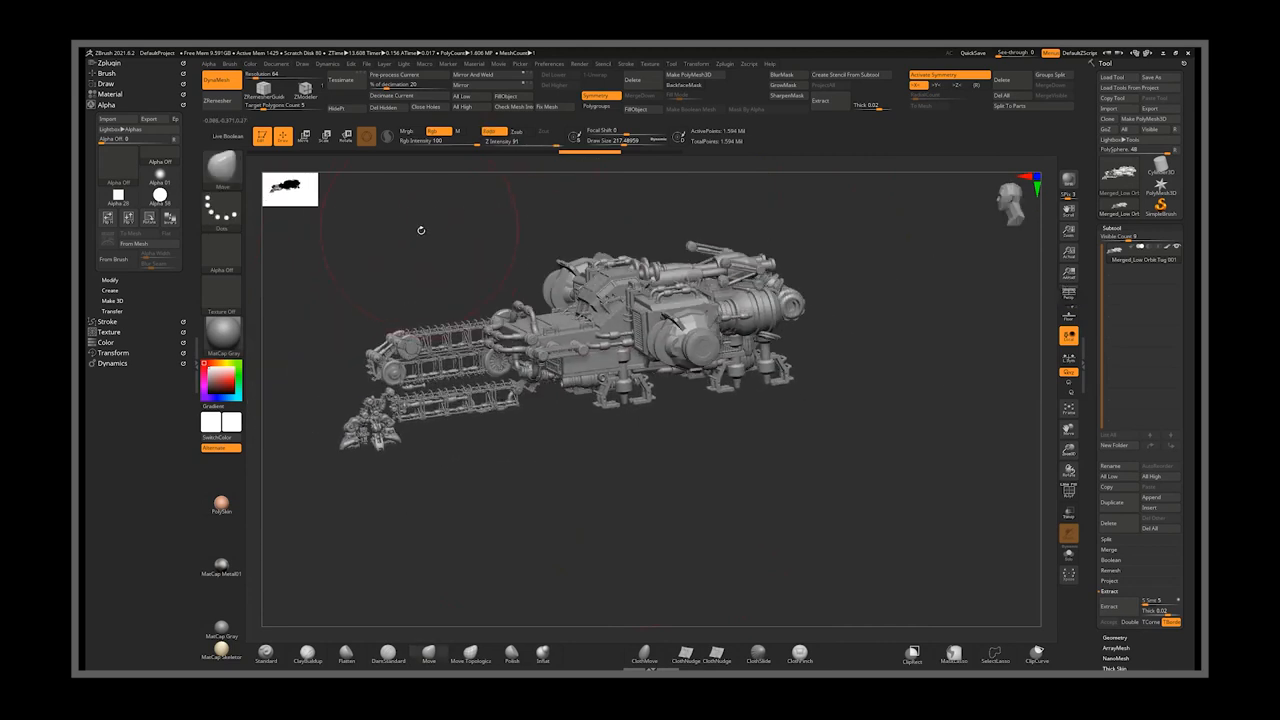
drag(420, 230, 524, 330)
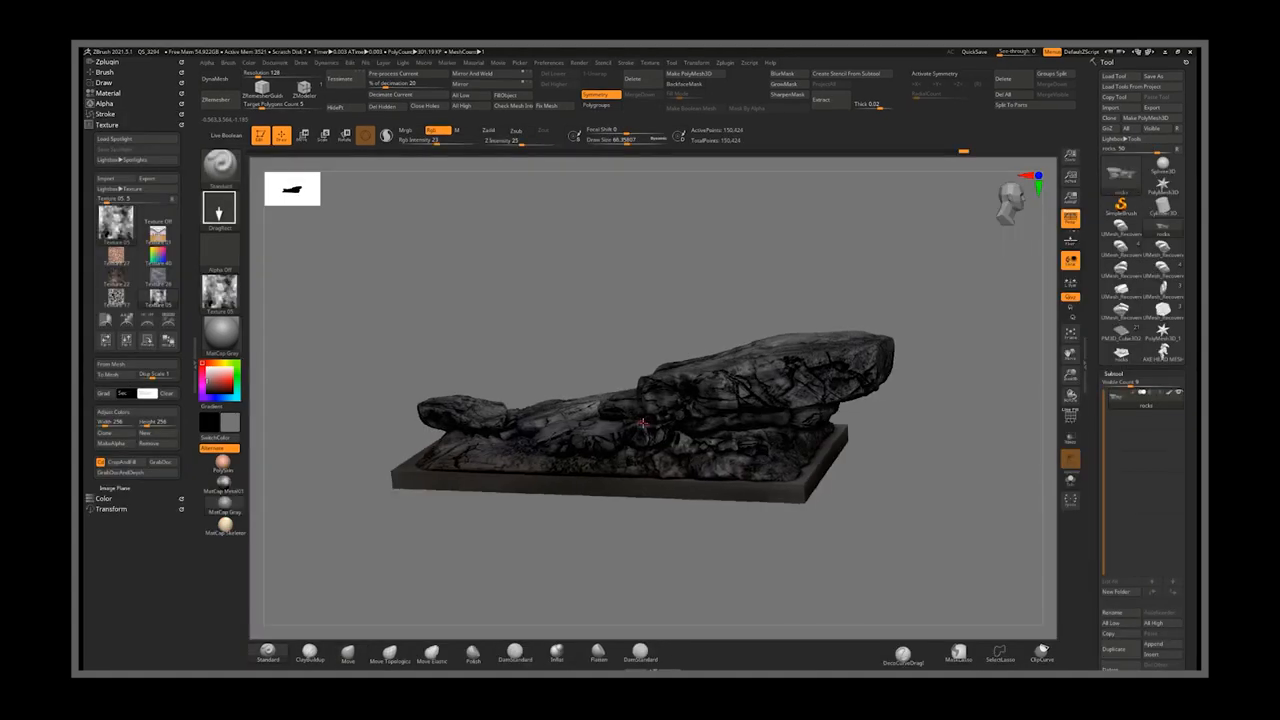
- Orbit the rocky terrain base to view it from the side
drag(640, 420, 720, 444)
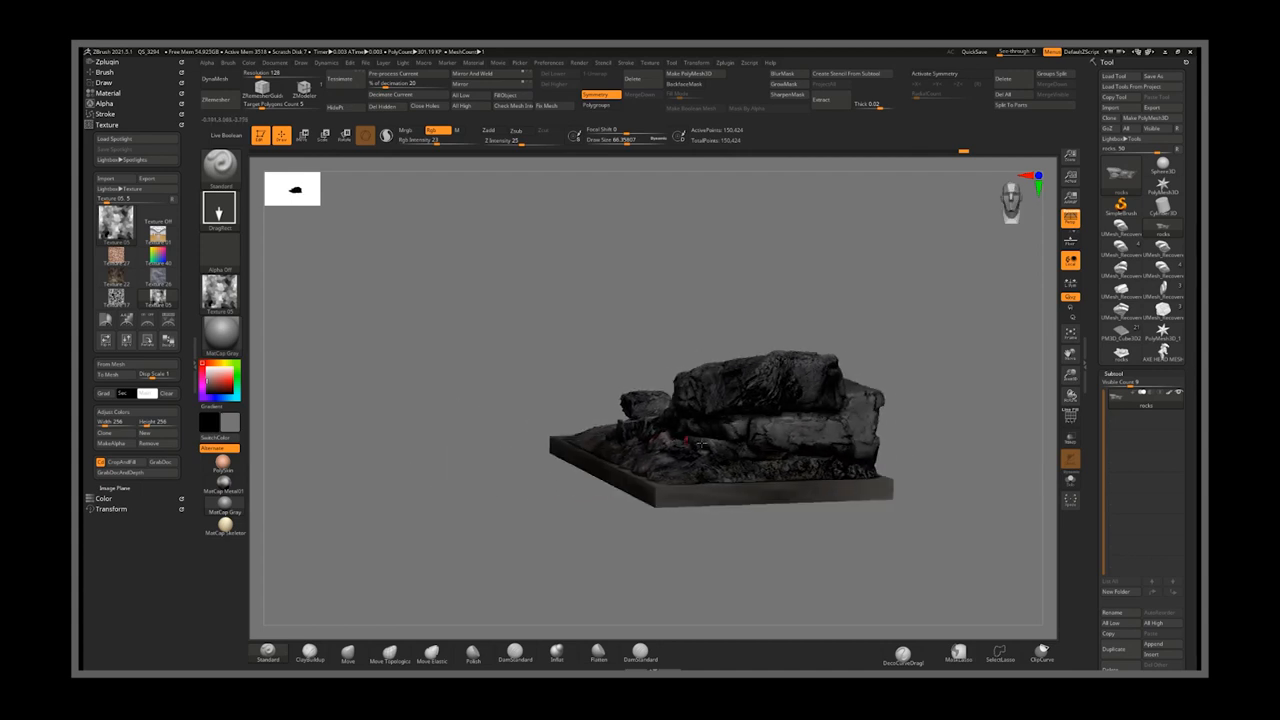
drag(700, 450, 710, 456)
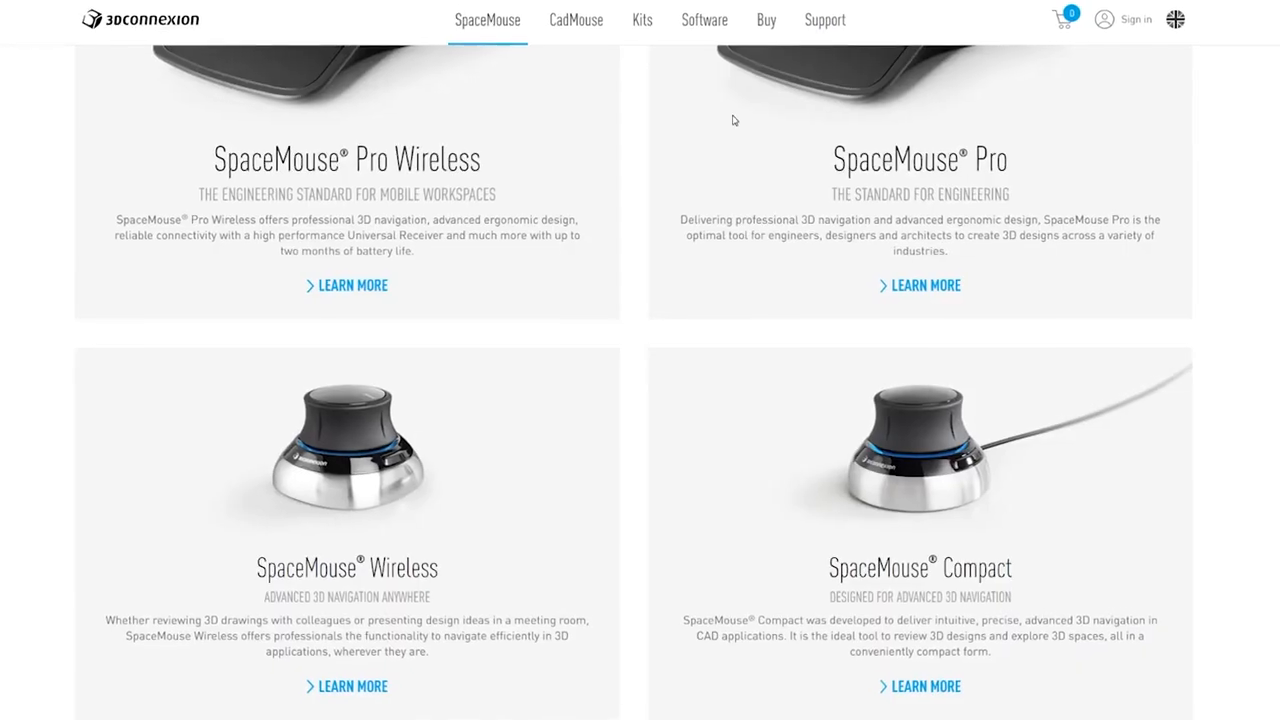
- Scroll through the SpaceMouse list and down the SpaceMouse Compact page to its compact footprint details
scroll(down, 3)
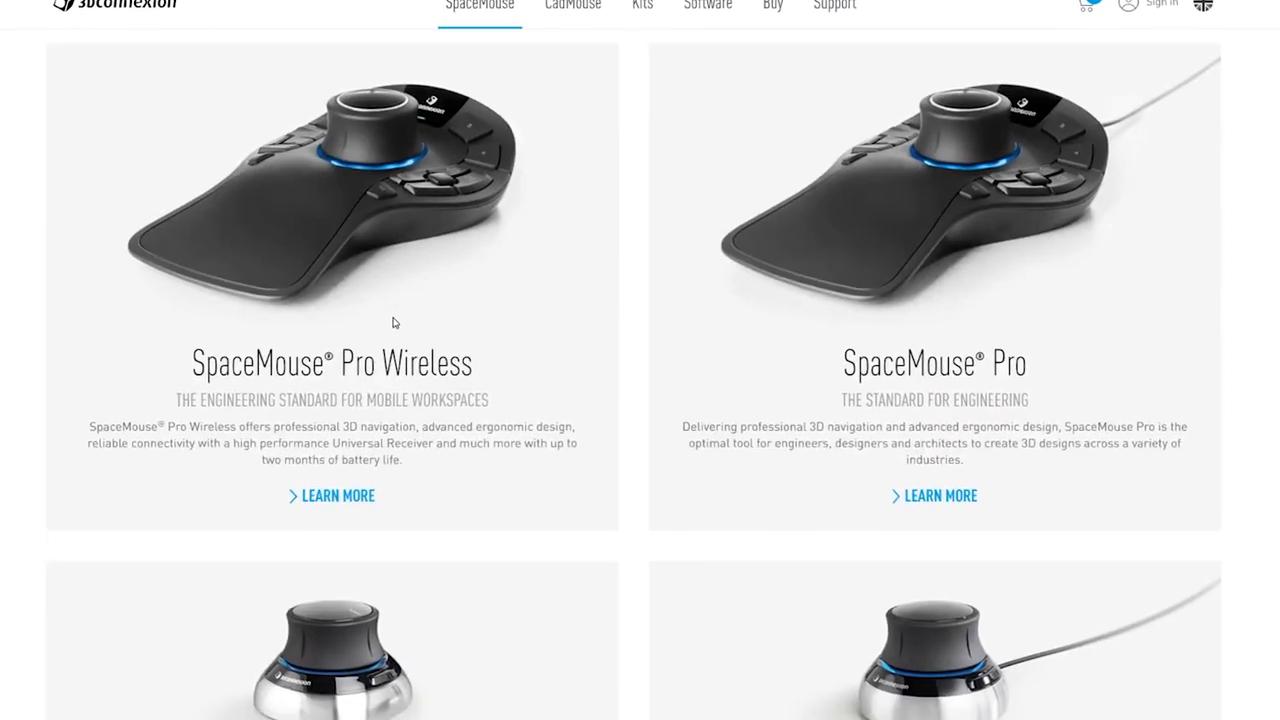
scroll(down, 3)
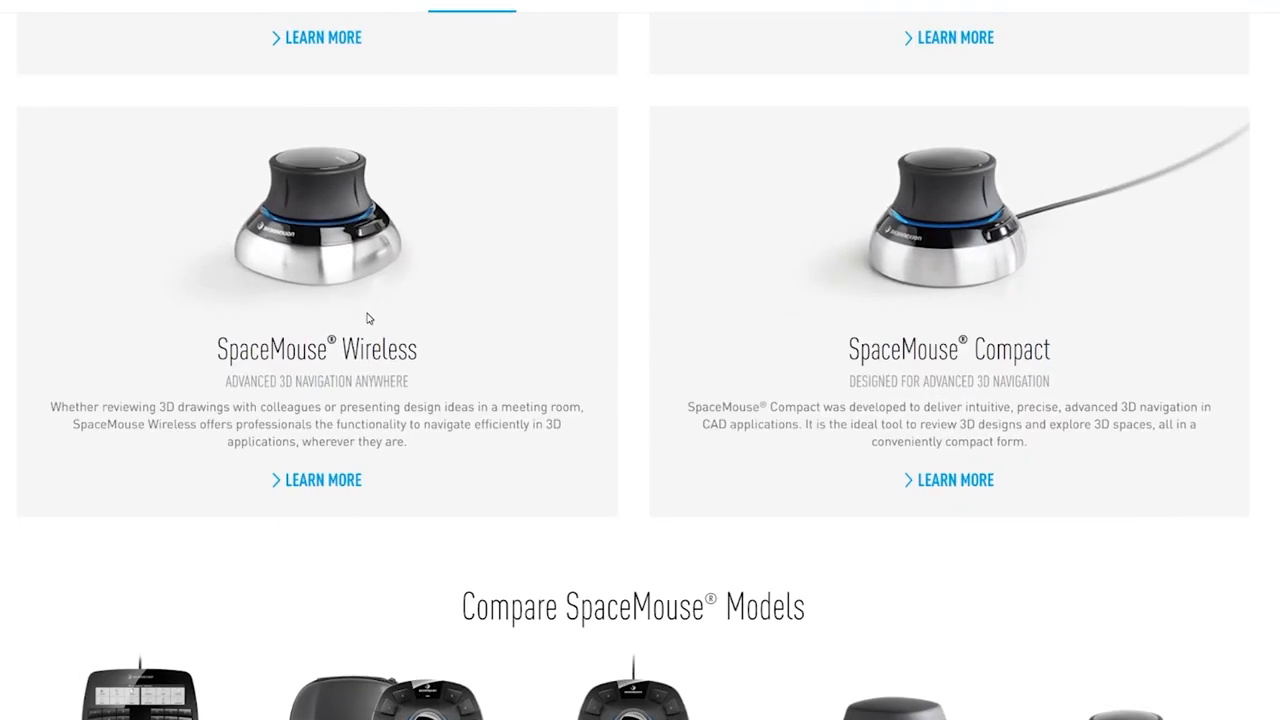
scroll(down, 3)
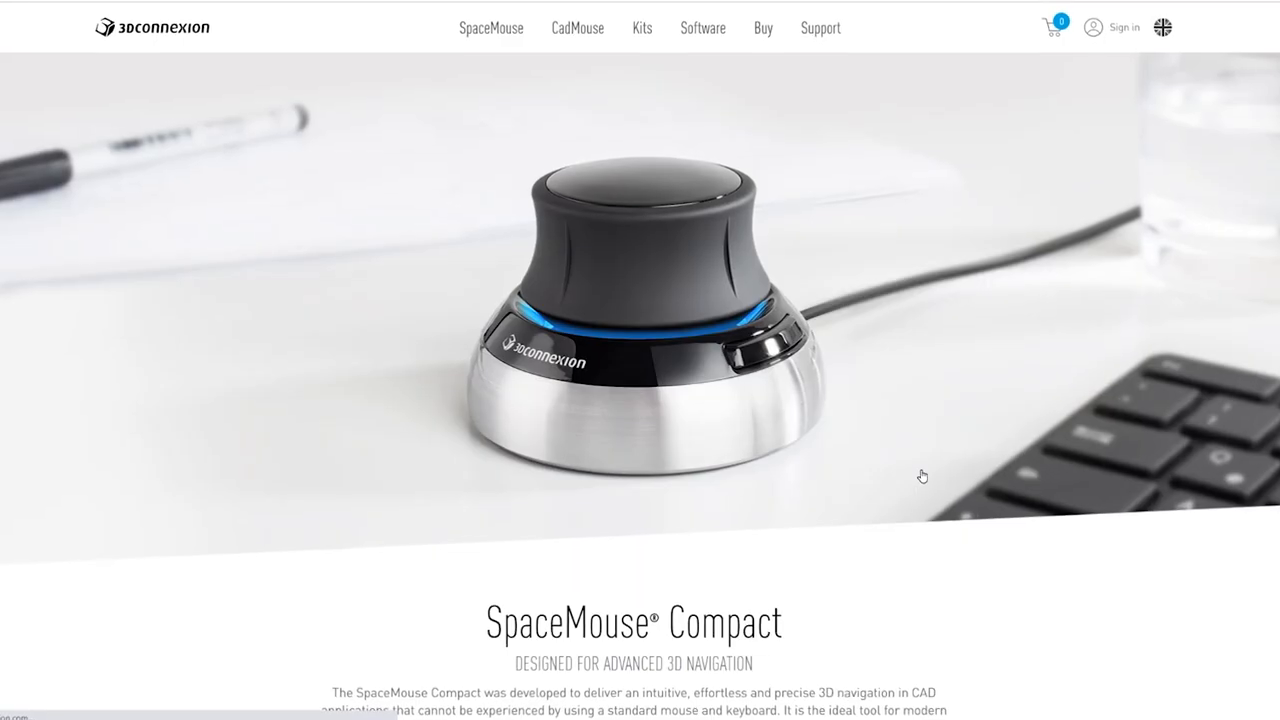
scroll(down, 3)
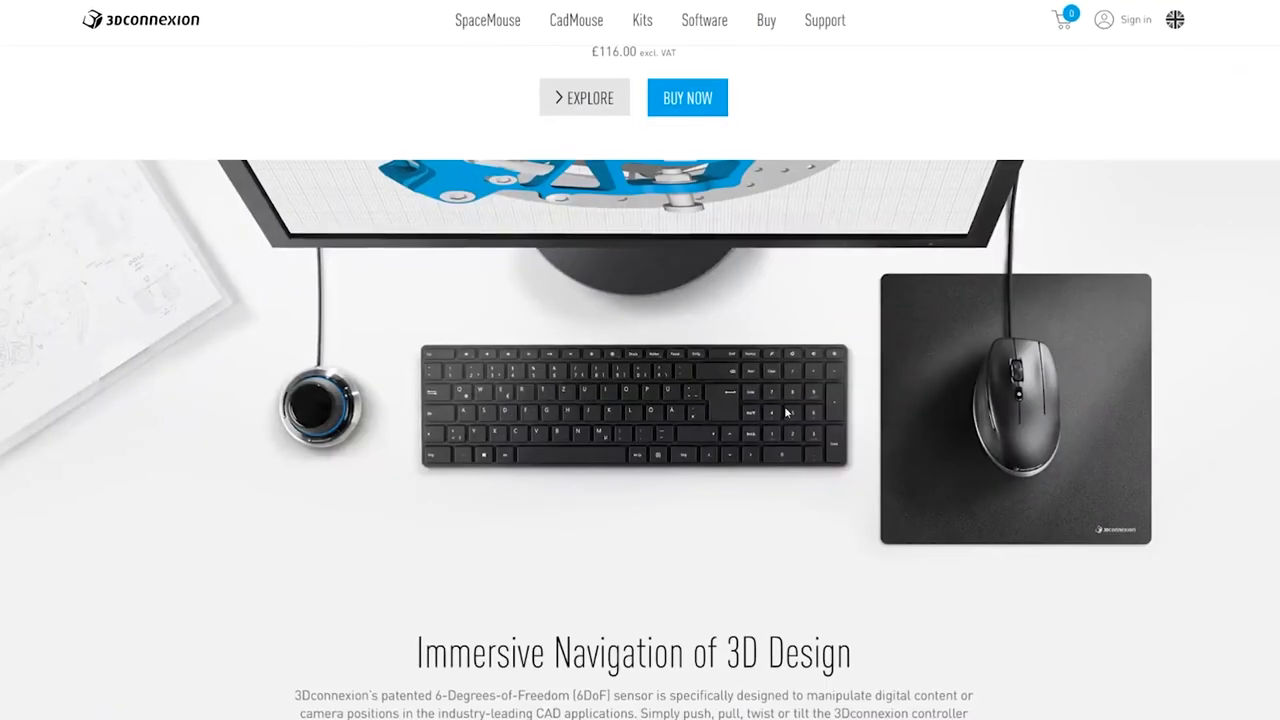
scroll(down, 3)
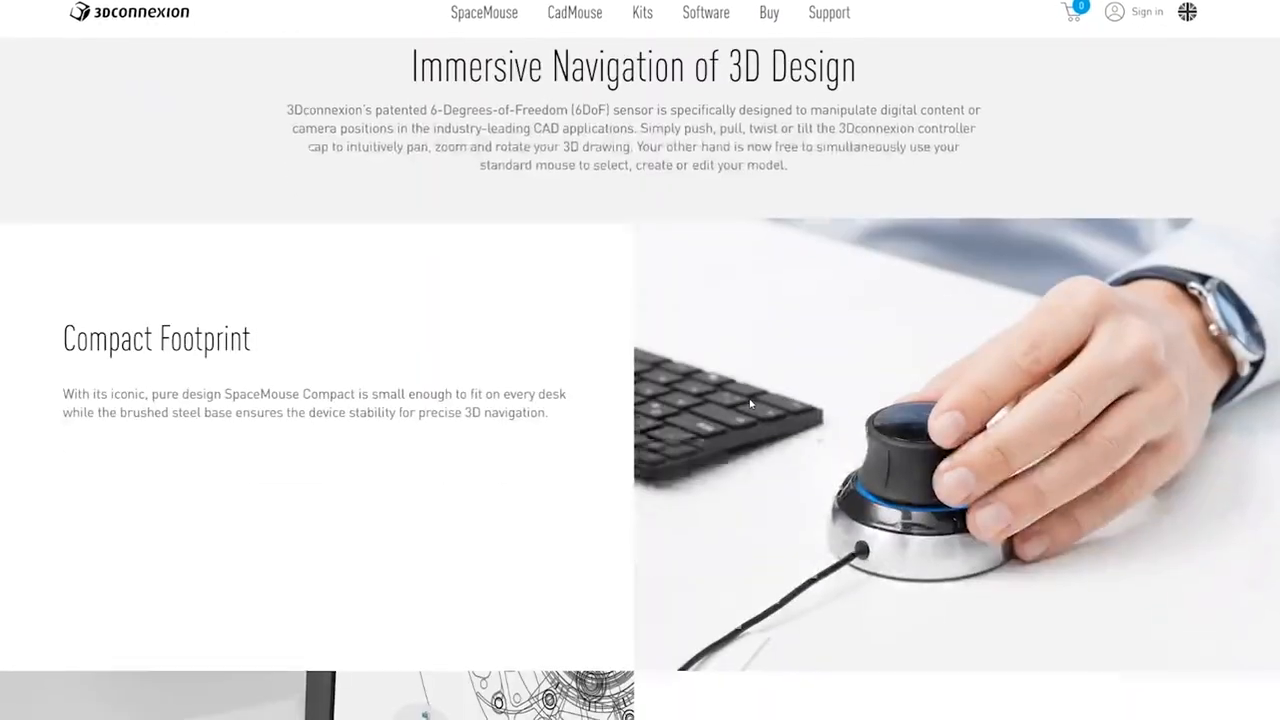